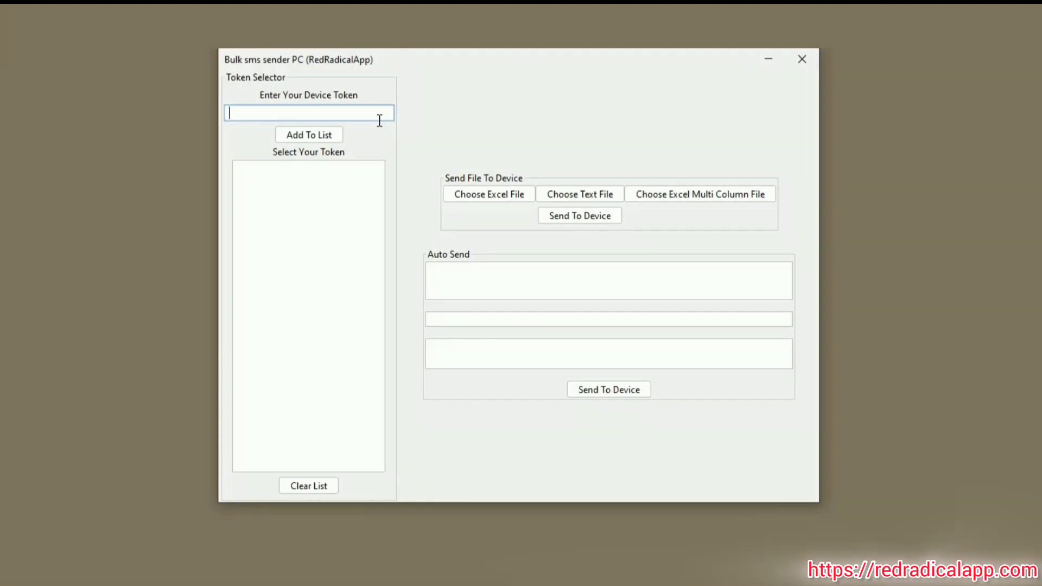
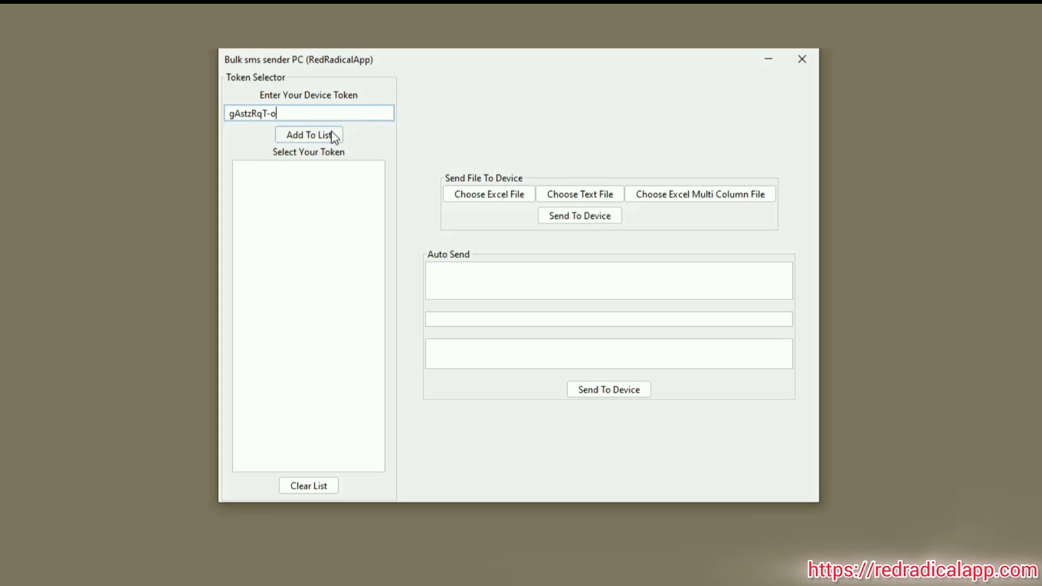
{"action": "left_click", "coordinate": [307, 134]}
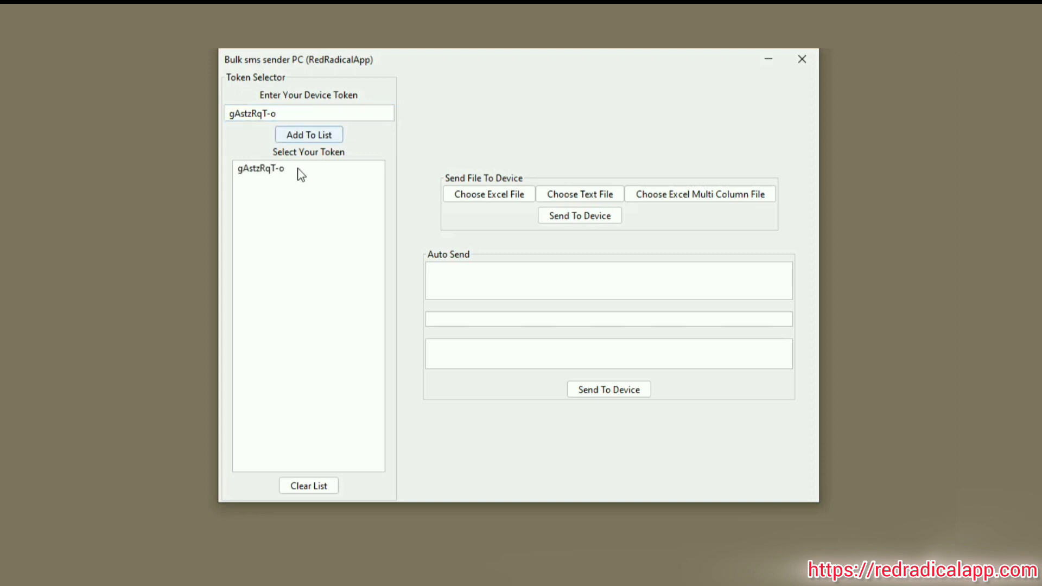
{"action": "left_click", "coordinate": [608, 280]}
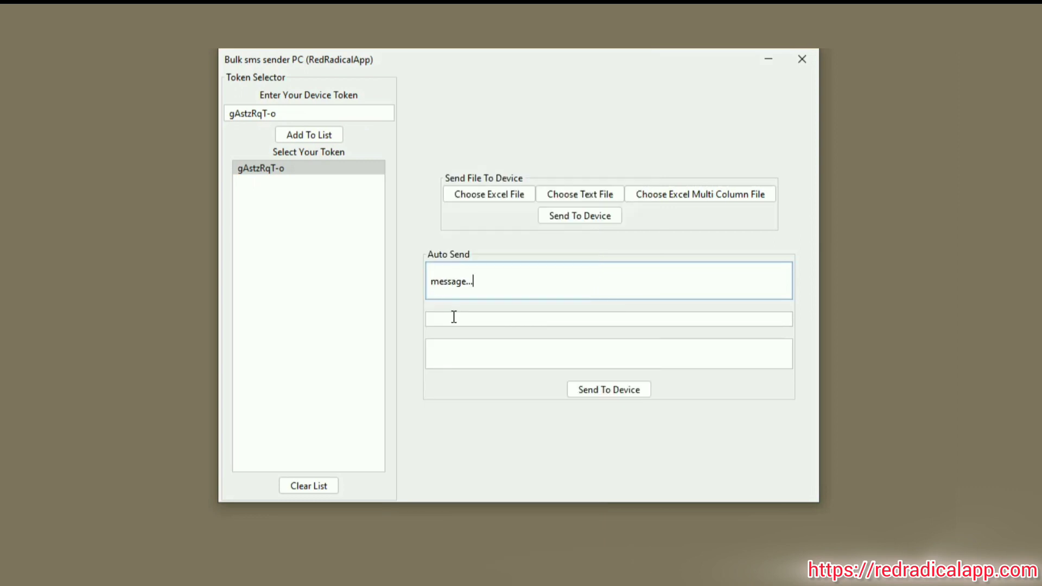
{"action": "type", "text": "2"}
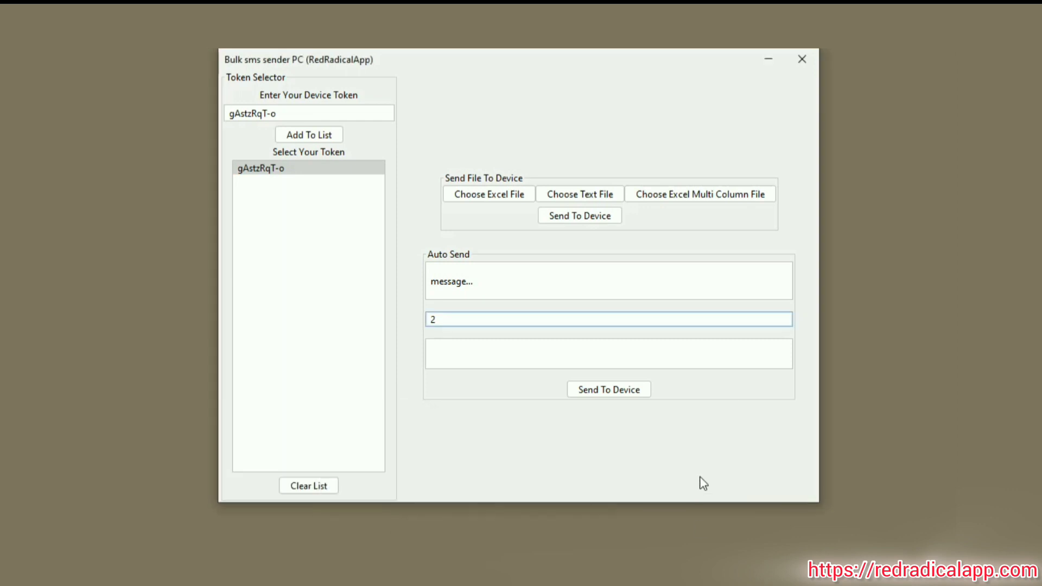
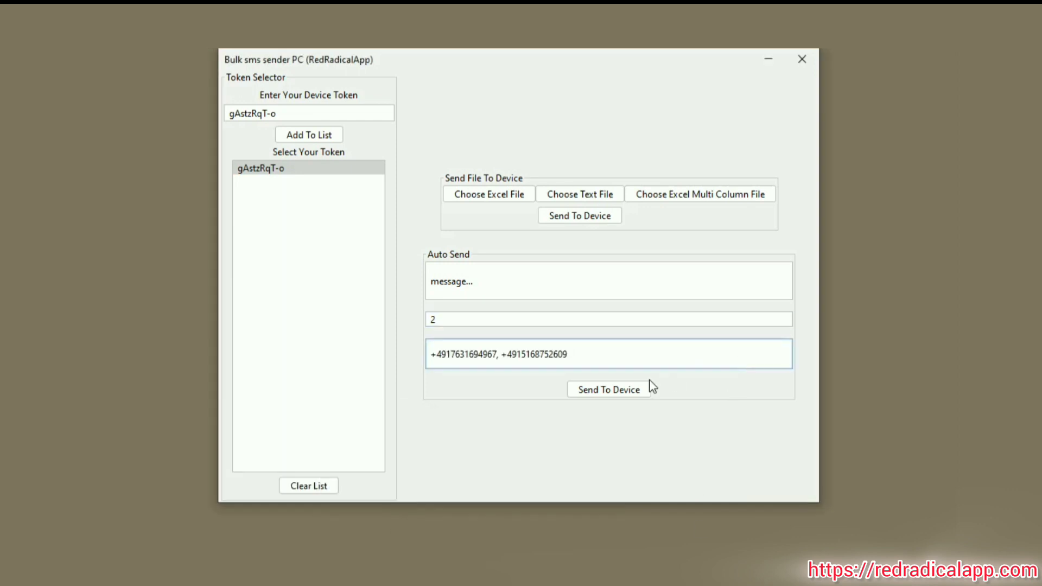
{"action": "left_click", "coordinate": [608, 390]}
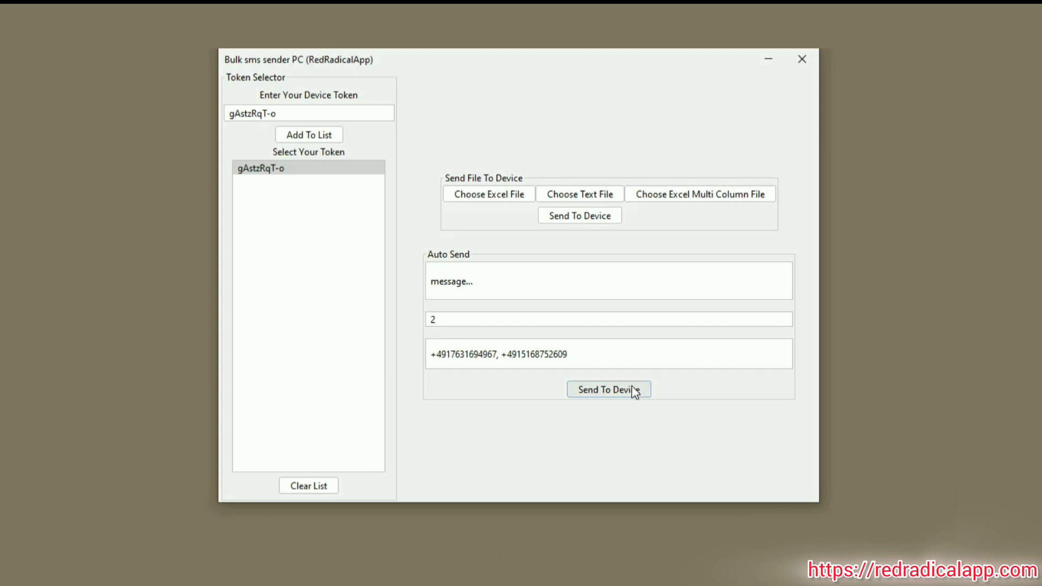
Send the message, SIM ID and numbers to the device and acknowledge the Done notice.
{"action": "left_click", "coordinate": [608, 390]}
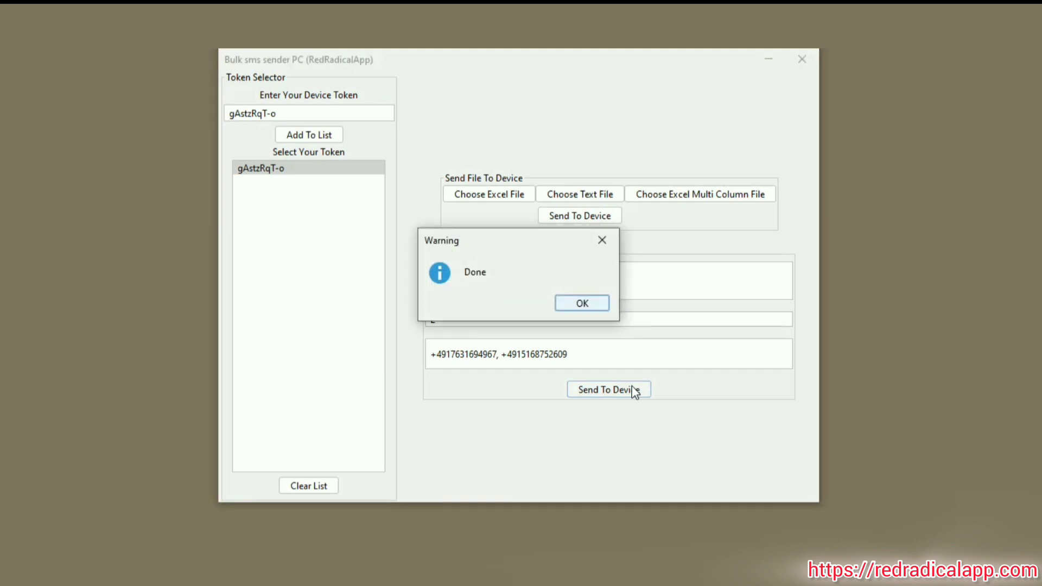
{"action": "left_click", "coordinate": [581, 303]}
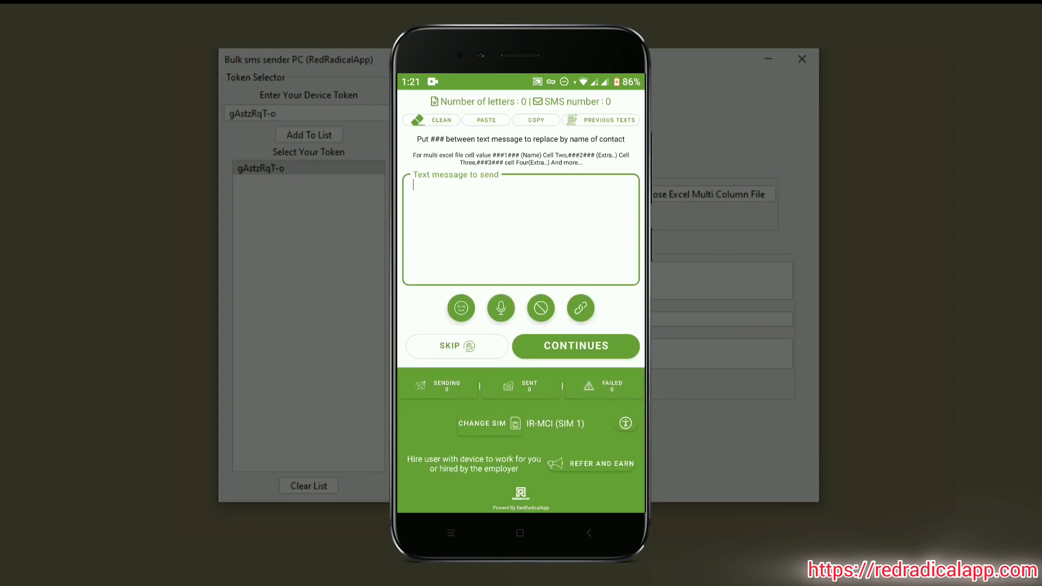
On the phone, keep the message 'my message...' and continue to the contacts screen.
{"action": "type", "text": "my message..."}
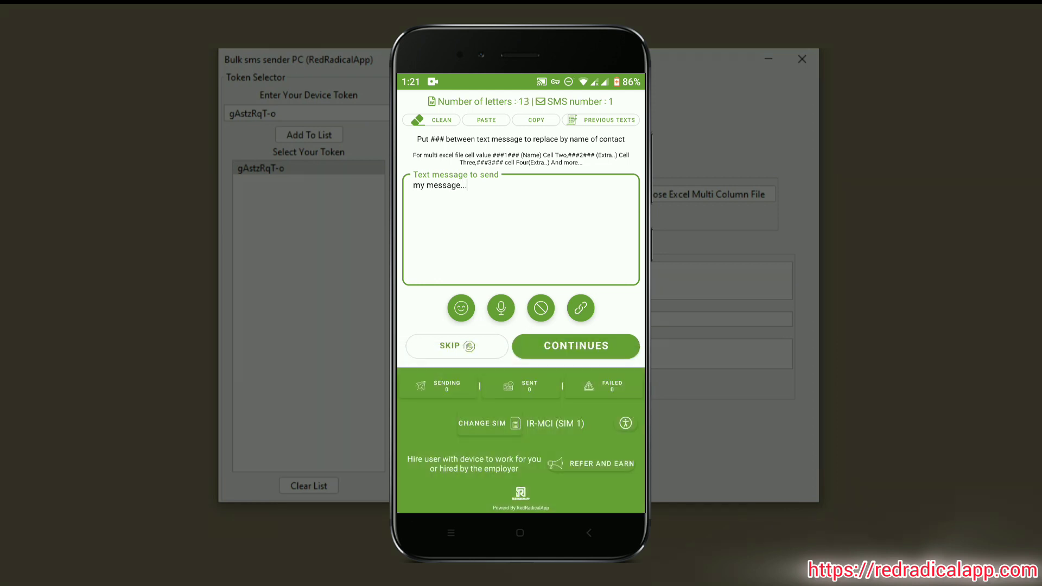
{"action": "left_click", "coordinate": [576, 345]}
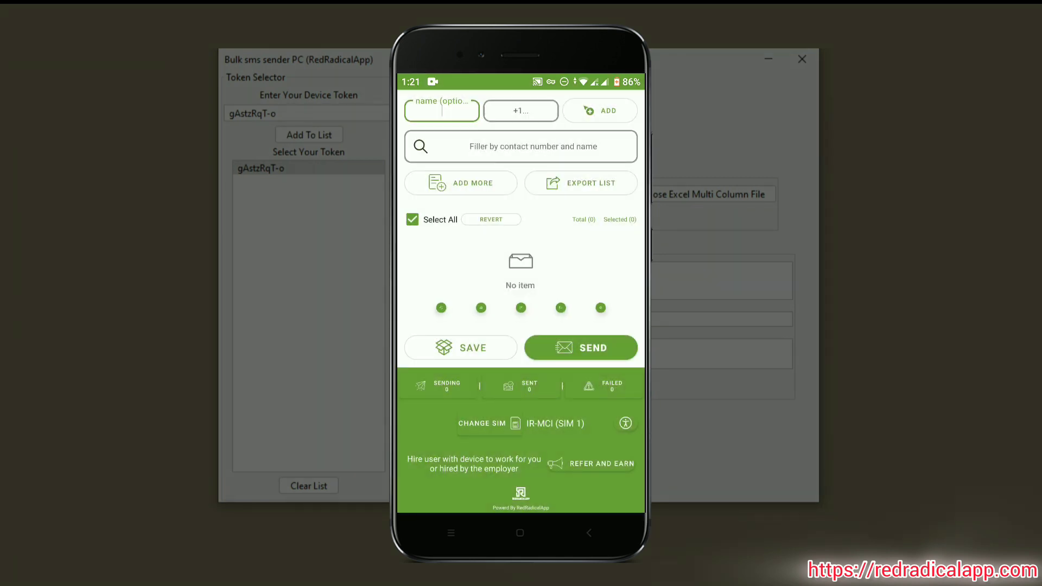
{"action": "left_click", "coordinate": [580, 348]}
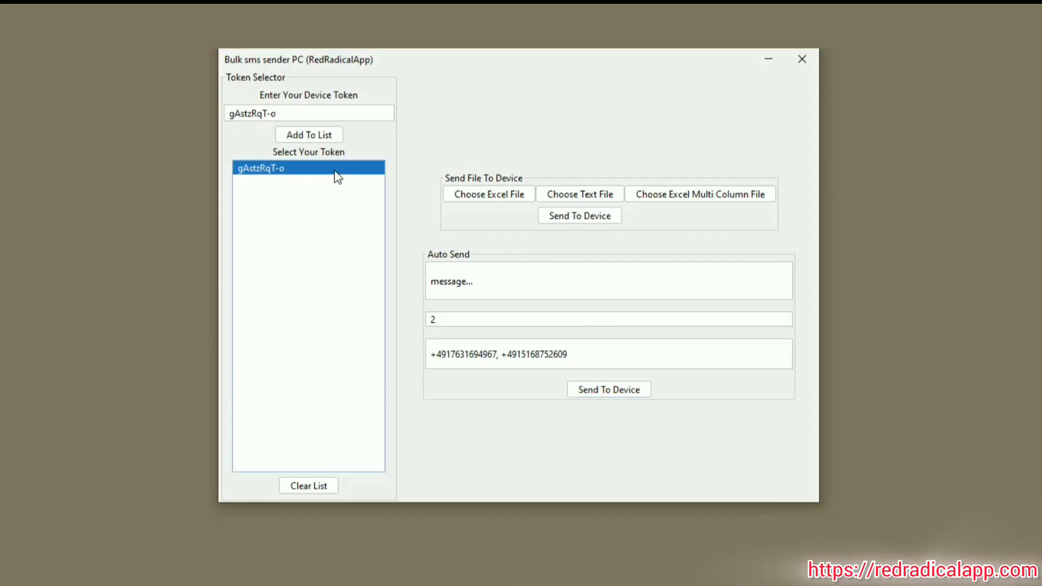
Start choosing an Excel contact file and browse the Open dialog to Desktop.
{"action": "left_click", "coordinate": [487, 194]}
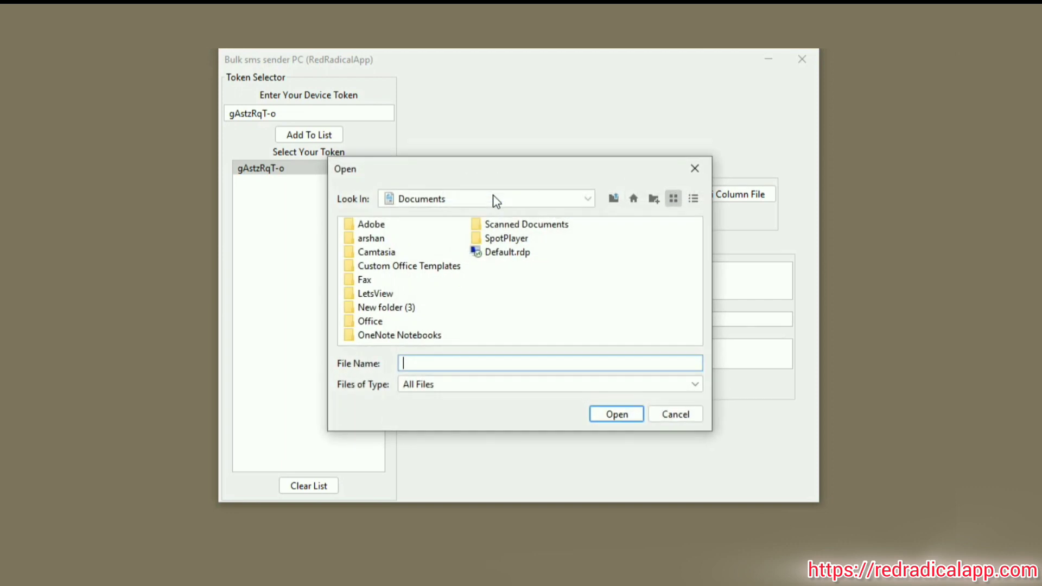
{"action": "left_click", "coordinate": [585, 197]}
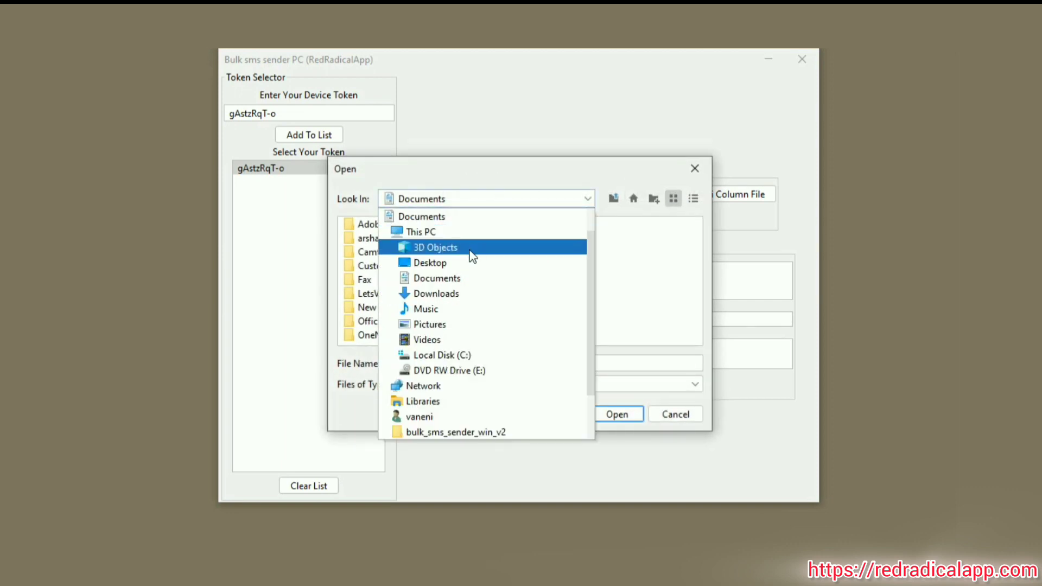
{"action": "left_click", "coordinate": [429, 262]}
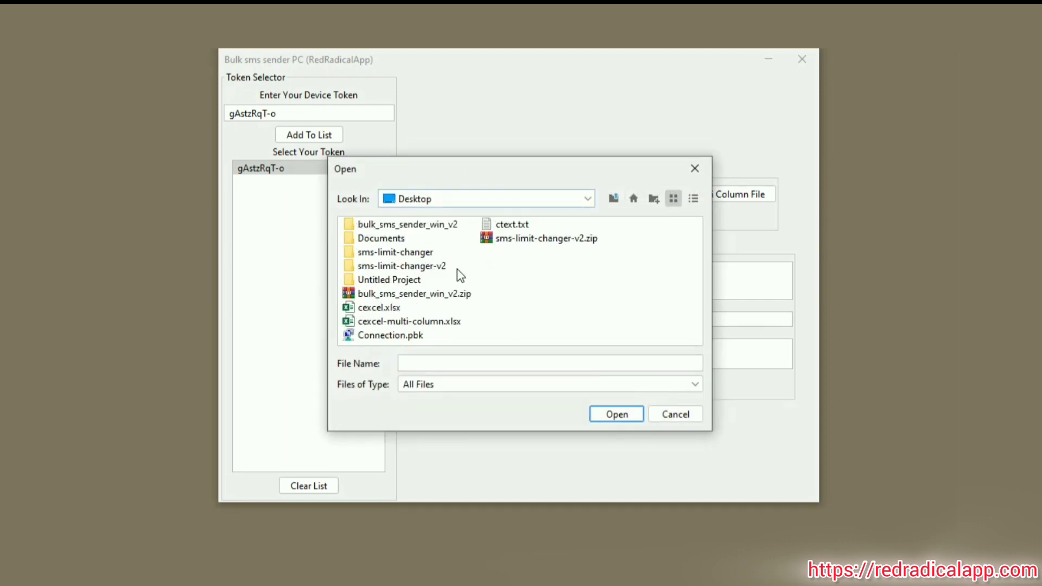